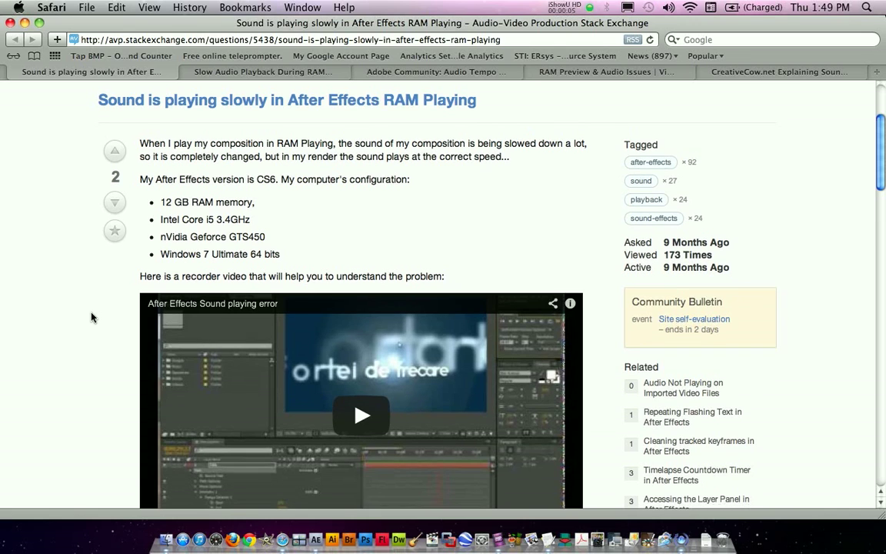
# - Play the question's embedded YouTube screen recording of After Effects audio playing slowly
pyautogui.scroll(-3)
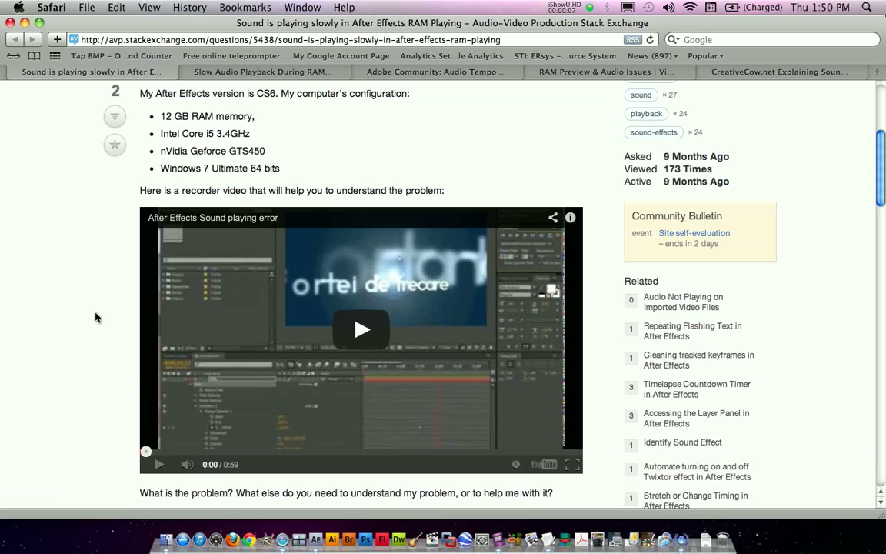
pyautogui.moveTo(105, 323)
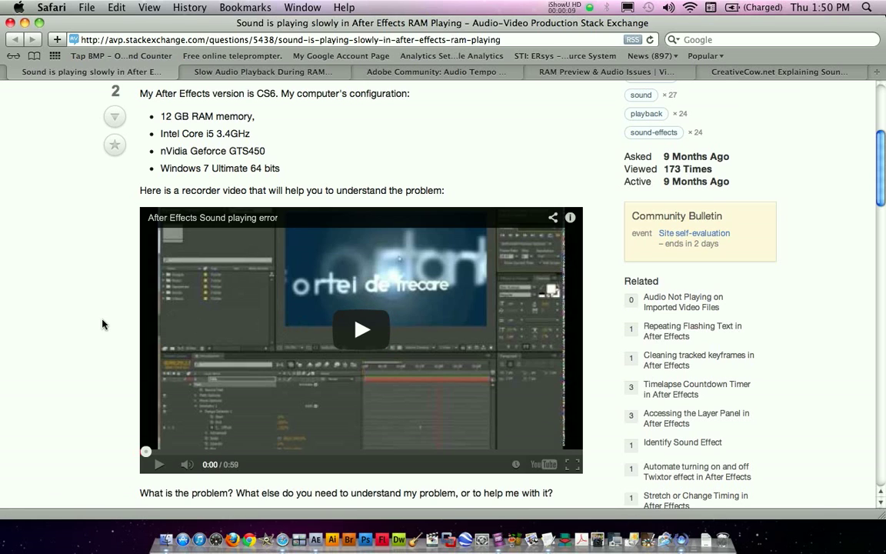
pyautogui.click(360, 329)
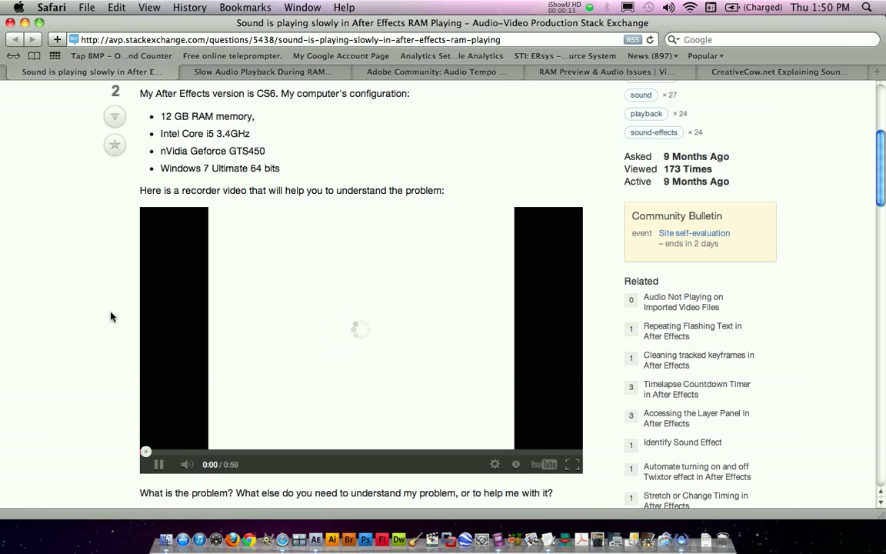
pyautogui.click(159, 465)
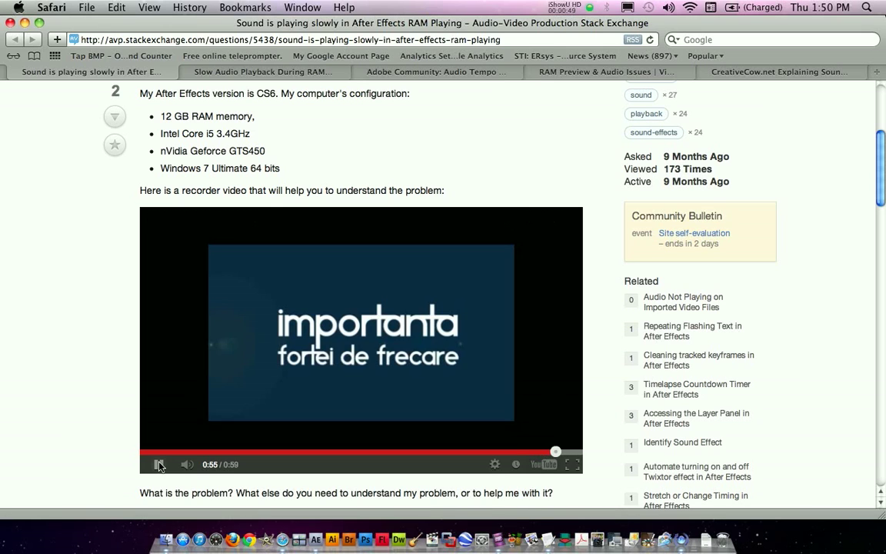
pyautogui.click(159, 465)
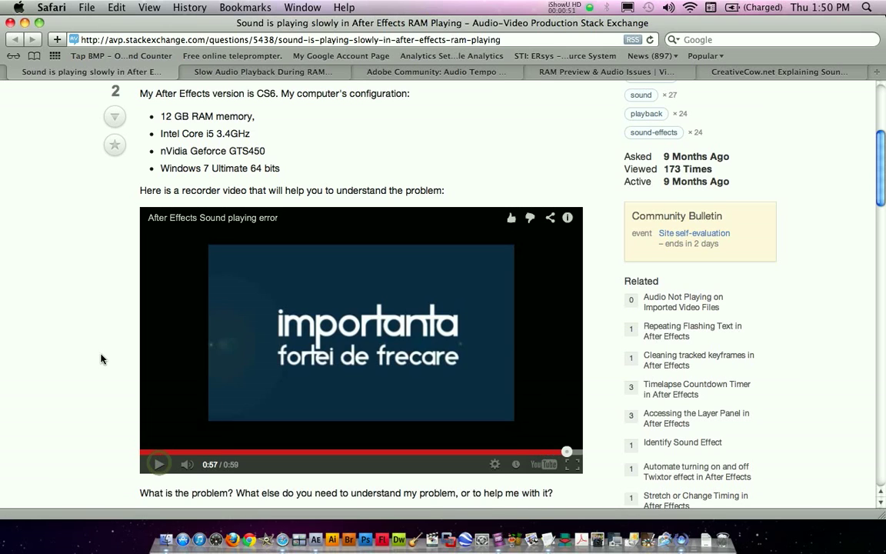
pyautogui.click(158, 465)
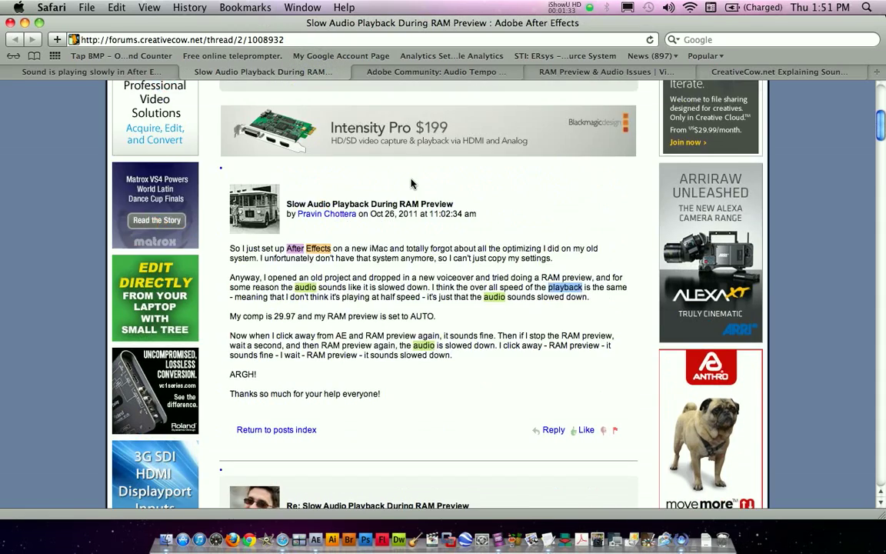
# - Read the Creative COW replies, then the Adobe Community and VideoHive threads, ending on the CreativeCow.net YouTube video
pyautogui.scroll(-3)
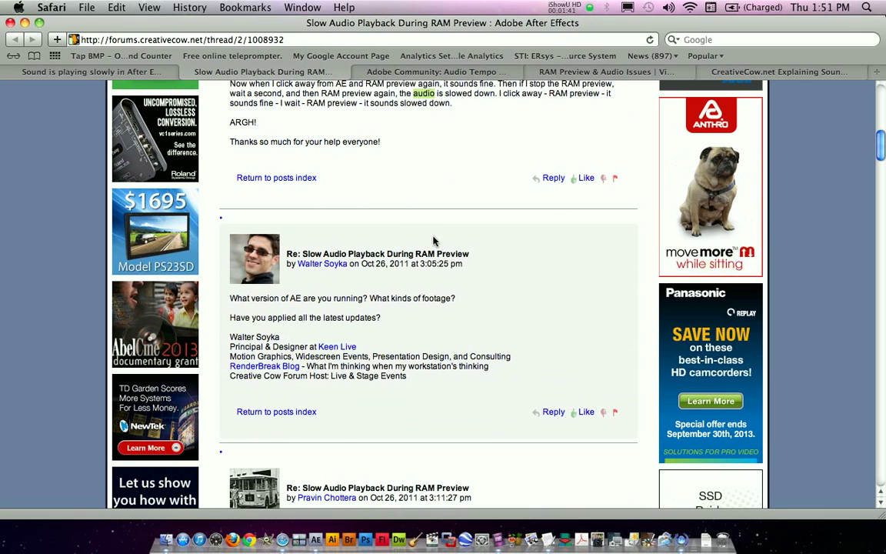
pyautogui.click(437, 73)
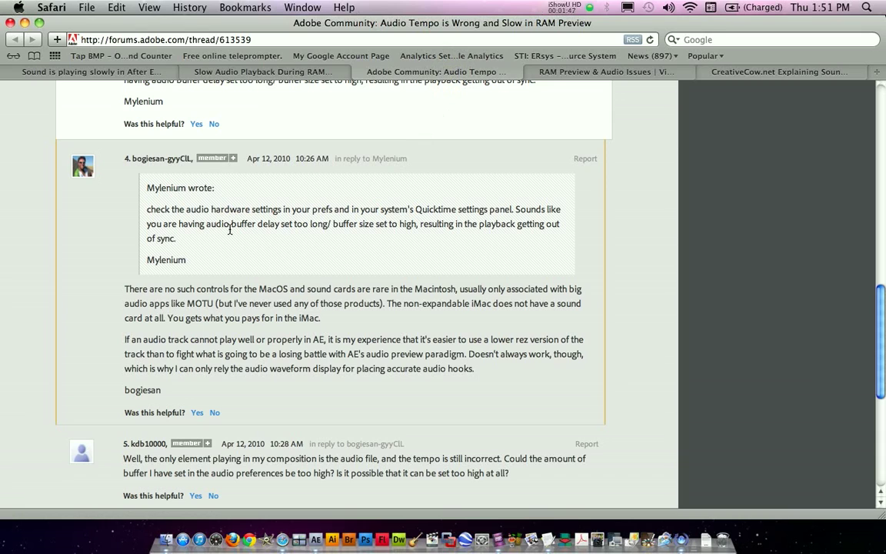
pyautogui.moveTo(388, 226)
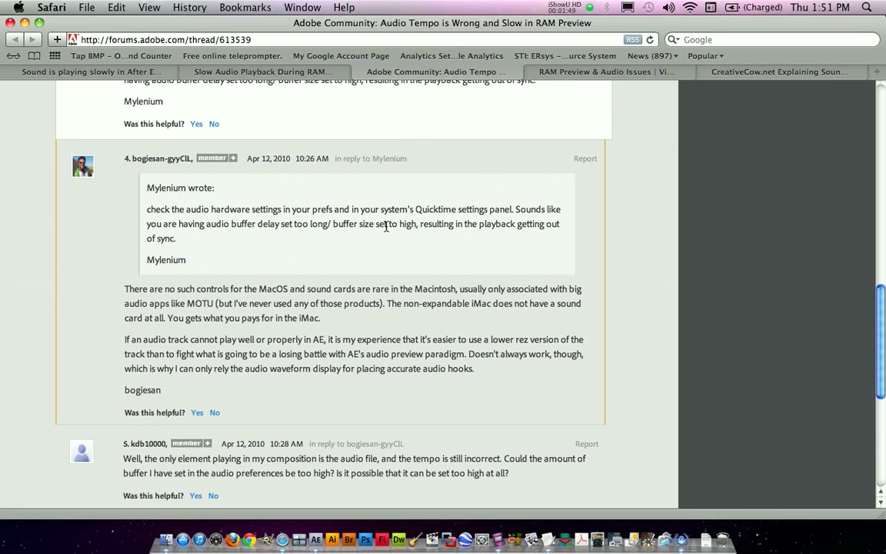
pyautogui.click(606, 72)
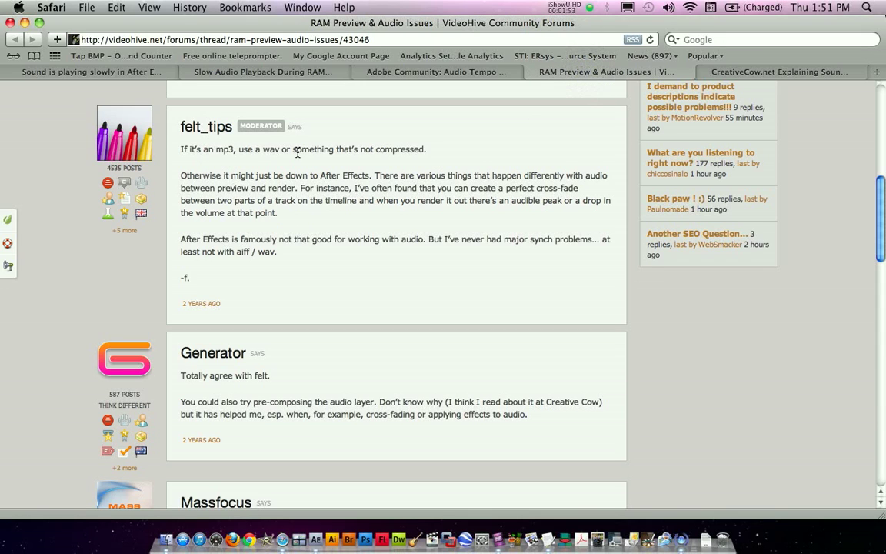
pyautogui.moveTo(366, 156)
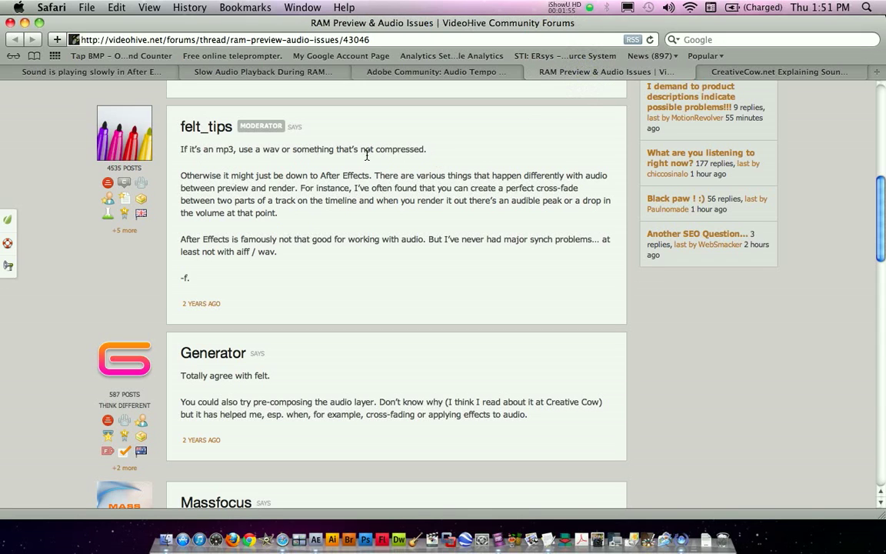
pyautogui.click(778, 72)
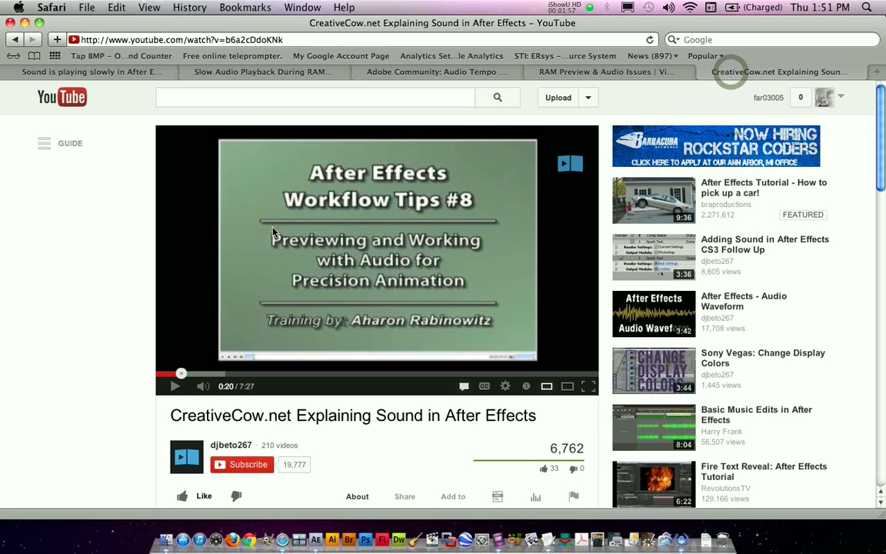
pyautogui.moveTo(290, 436)
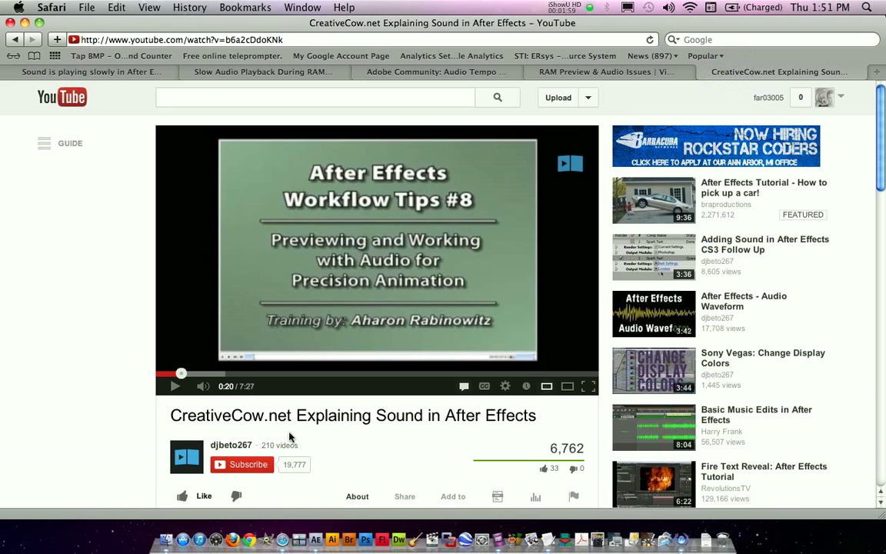
pyautogui.moveTo(152, 264)
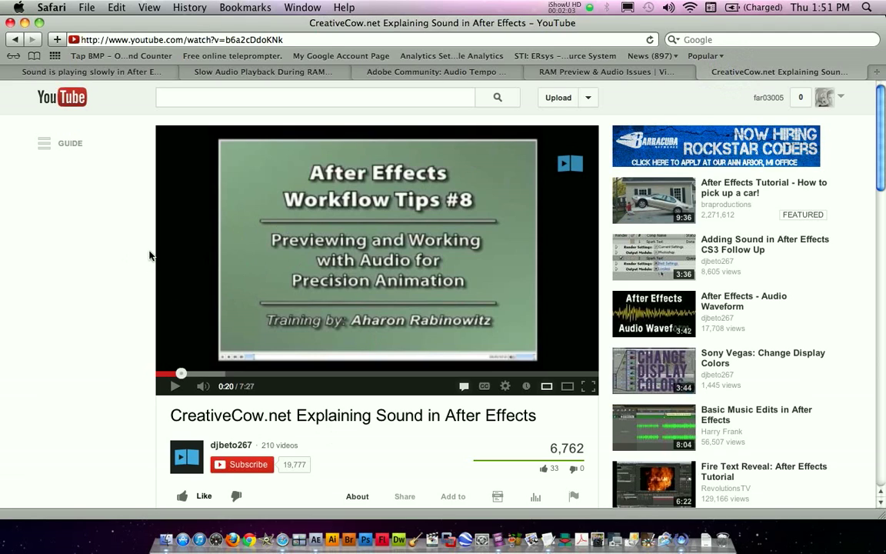
pyautogui.moveTo(354, 446)
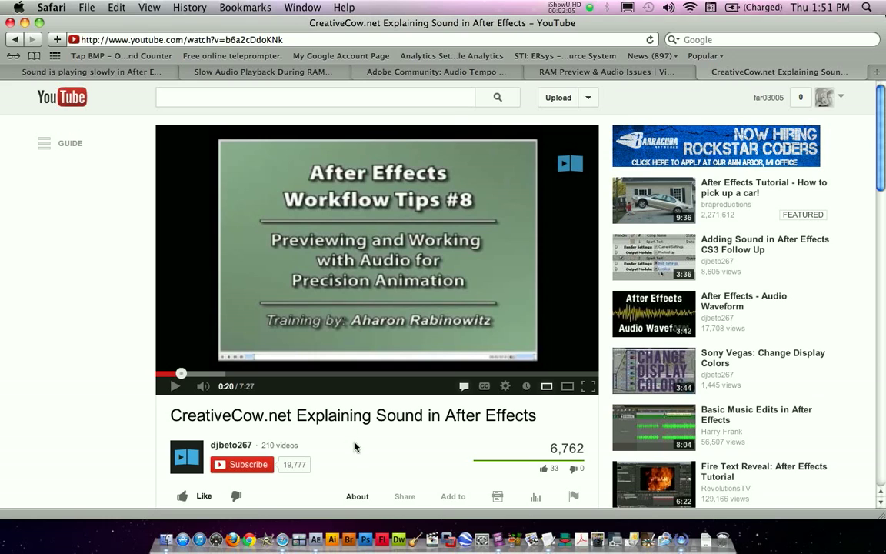
pyautogui.moveTo(350, 273)
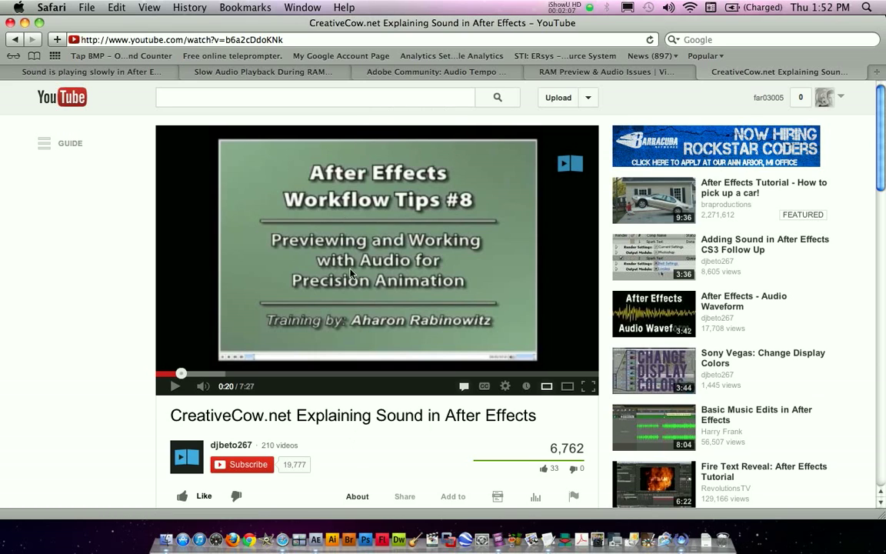
pyautogui.moveTo(398, 541)
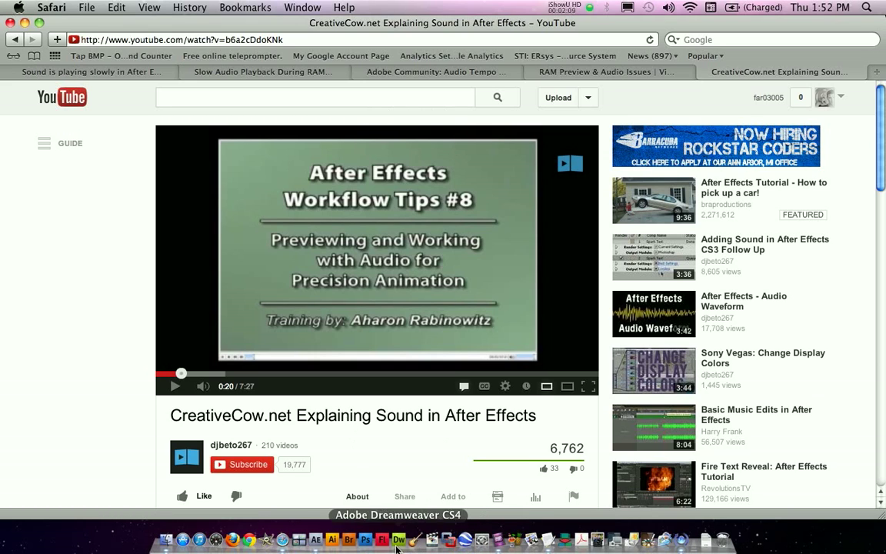
# - Bring the After Effects 7-25-13 Chill Out Long project to the front from the Dock
pyautogui.click(315, 538)
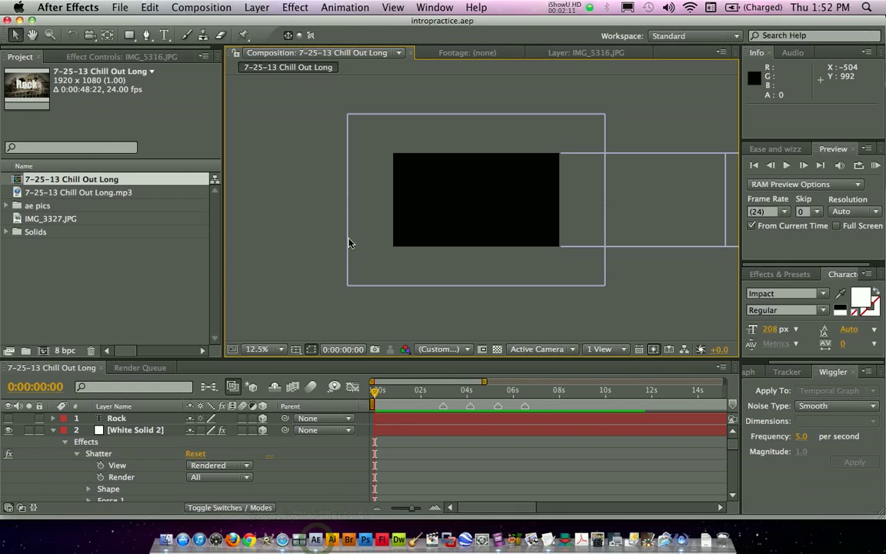
pyautogui.moveTo(274, 237)
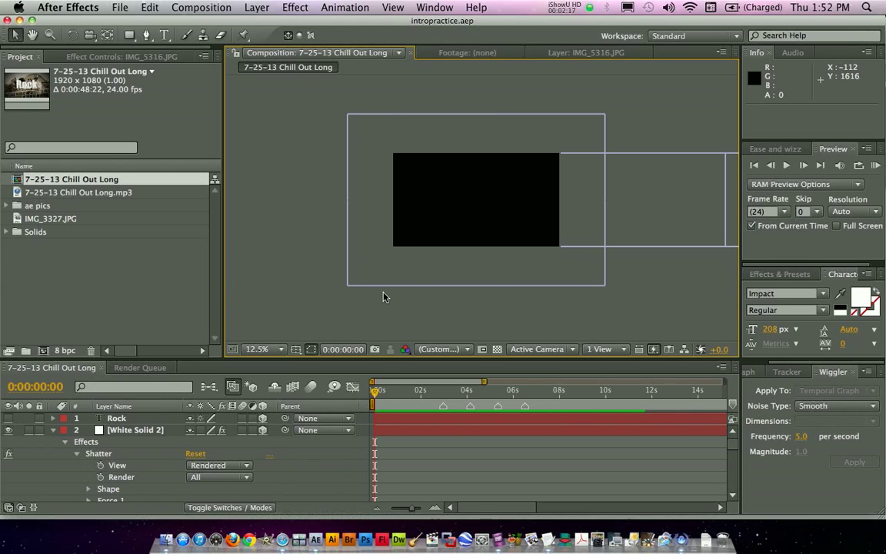
pyautogui.moveTo(265, 449)
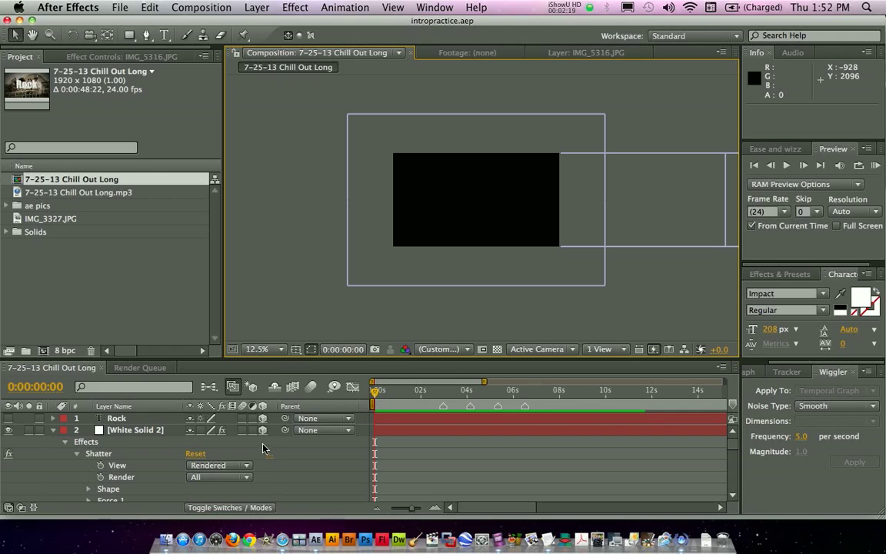
pyautogui.moveTo(325, 284)
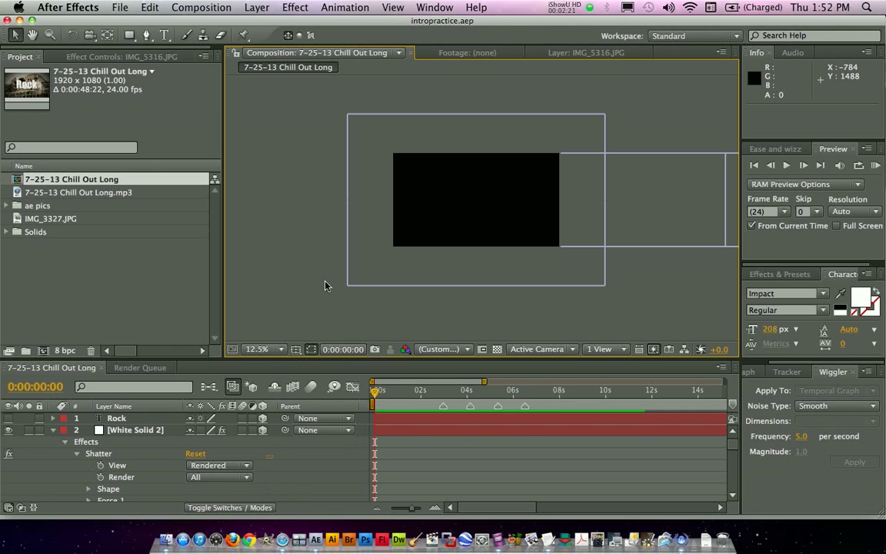
pyautogui.moveTo(320, 154)
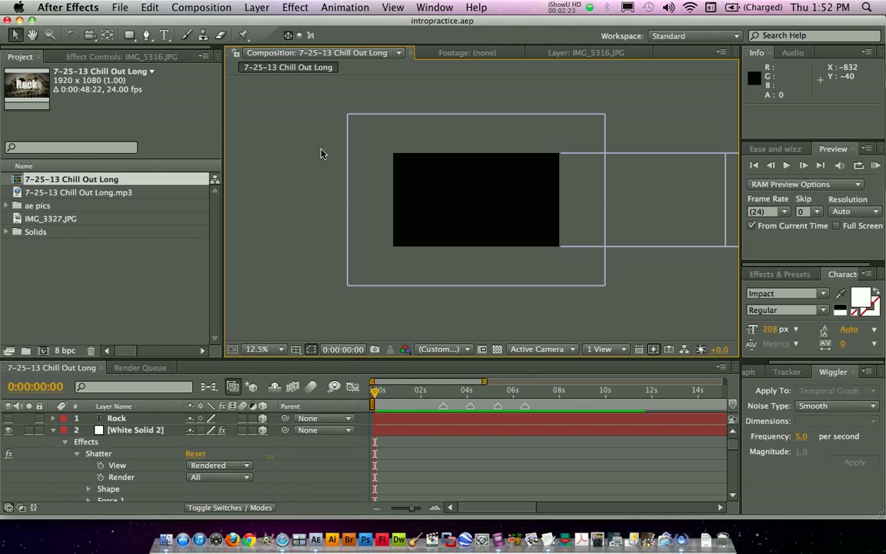
pyautogui.moveTo(99, 233)
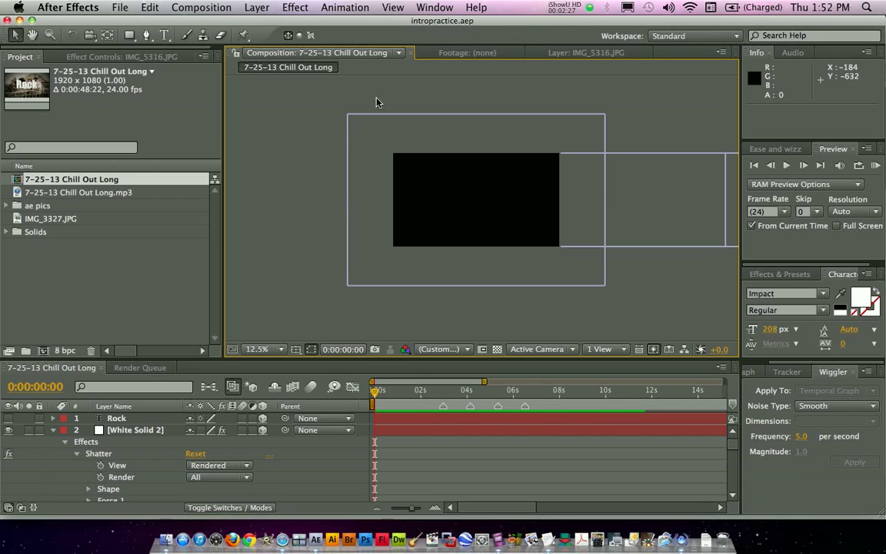
pyautogui.moveTo(407, 251)
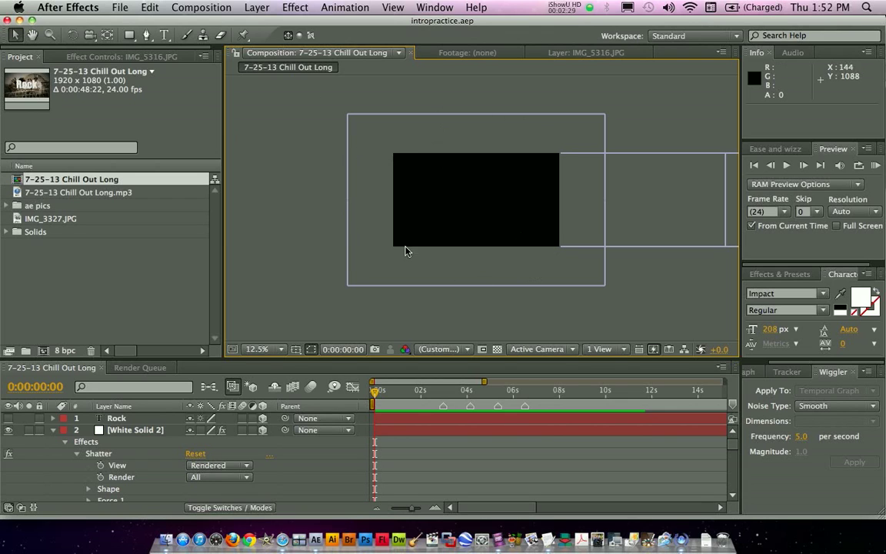
pyautogui.moveTo(477, 145)
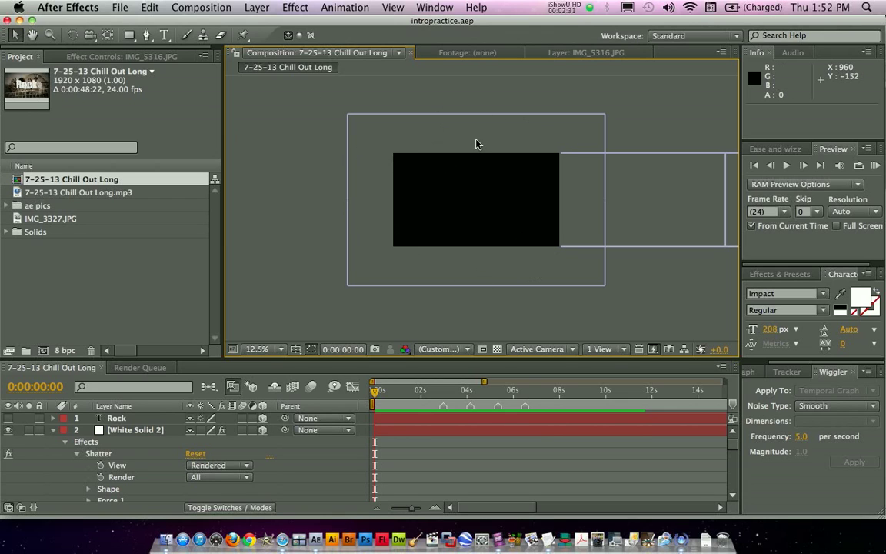
pyautogui.moveTo(492, 206)
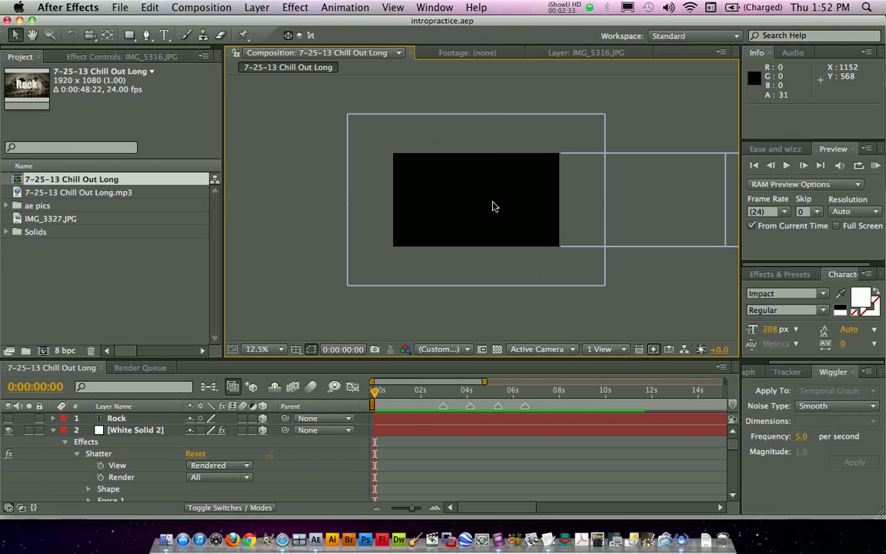
pyautogui.moveTo(495, 143)
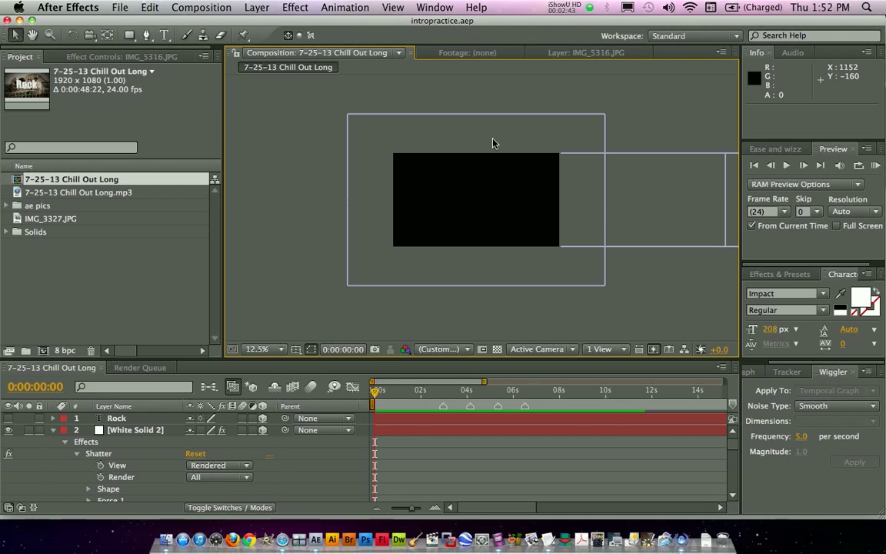
pyautogui.moveTo(488, 138)
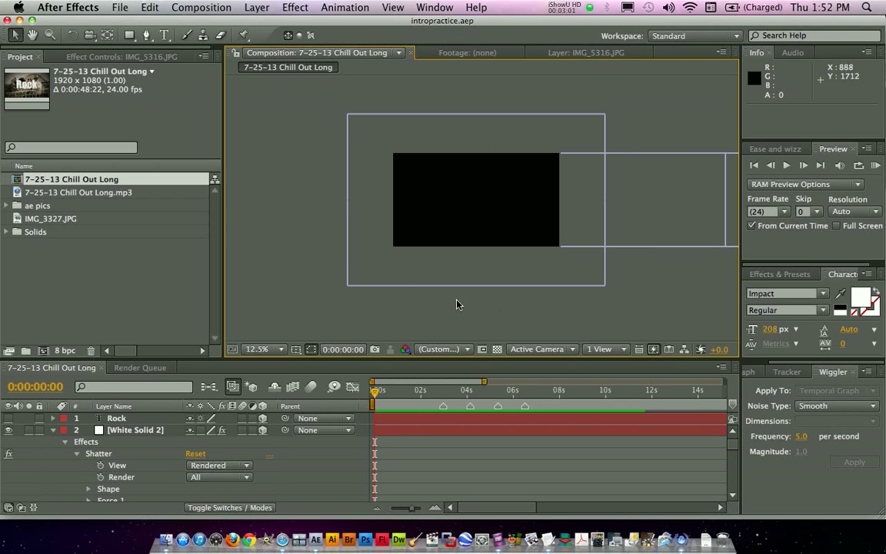
pyautogui.moveTo(540, 304)
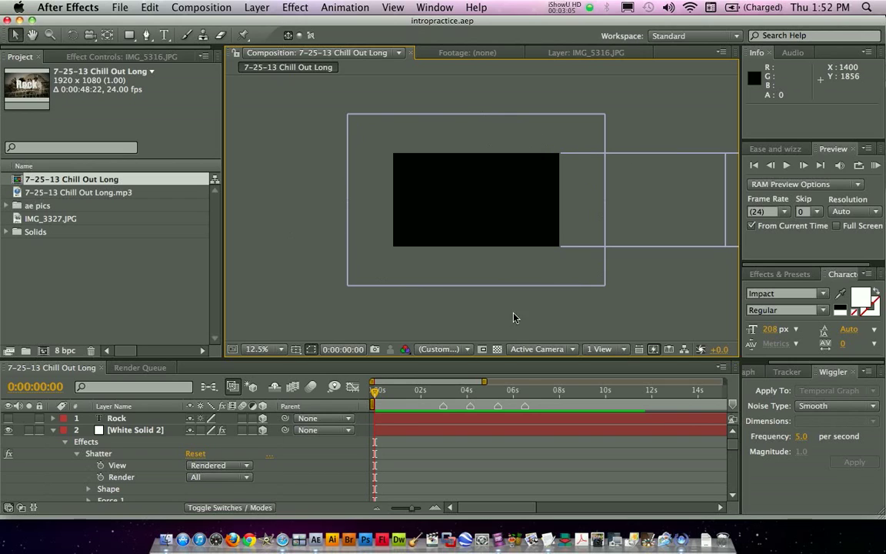
pyautogui.moveTo(593, 200)
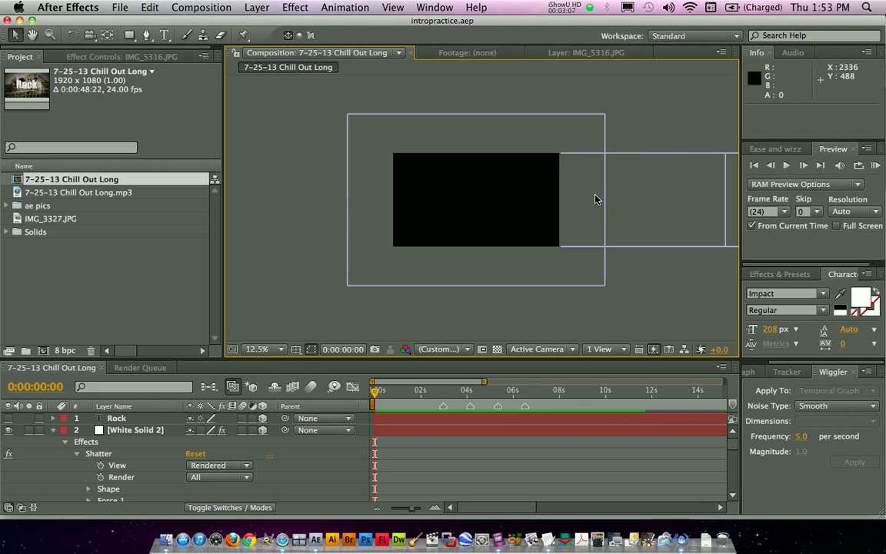
pyautogui.moveTo(561, 300)
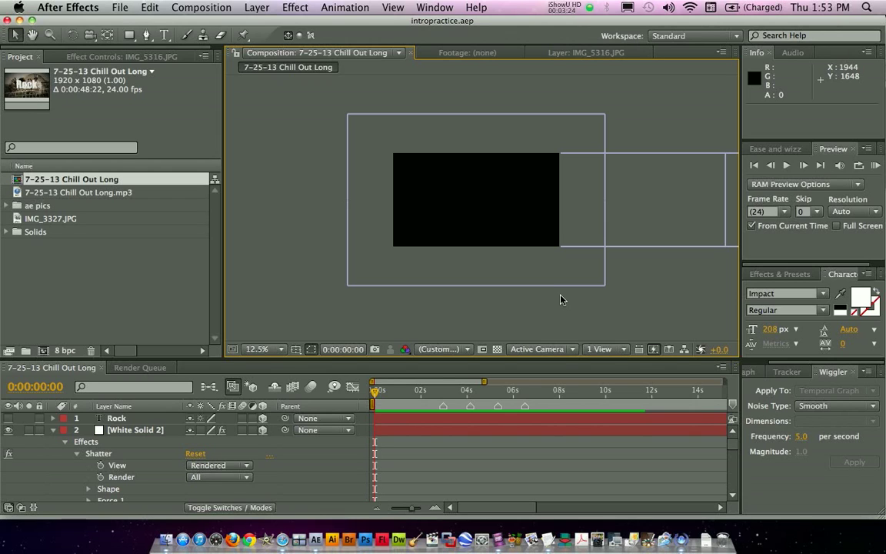
pyautogui.moveTo(291, 194)
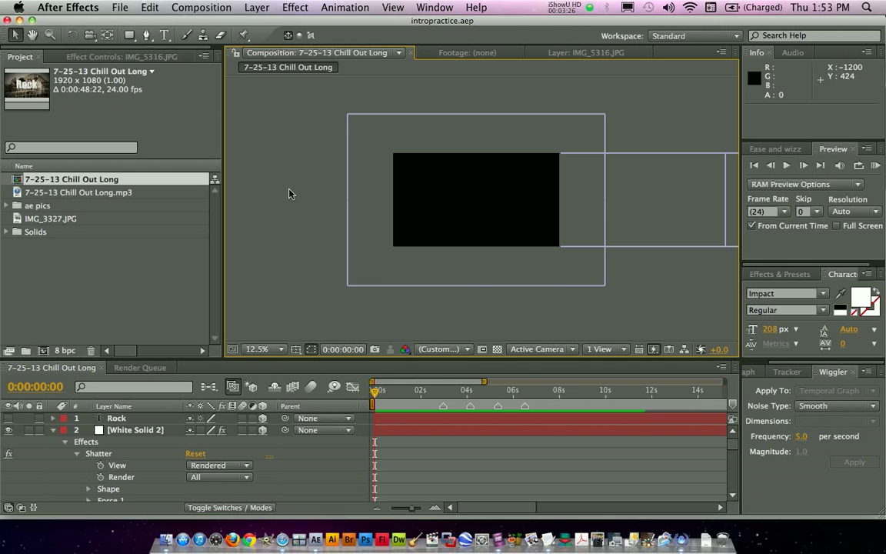
pyautogui.moveTo(479, 129)
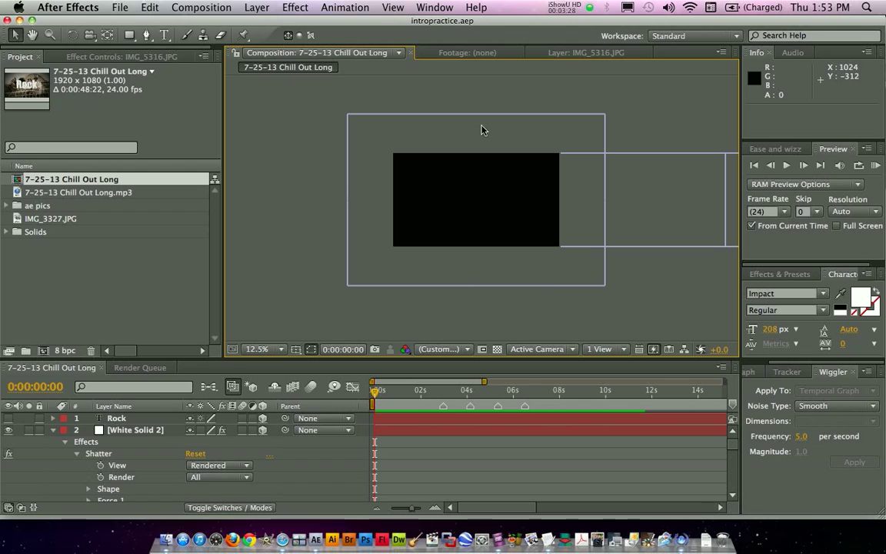
pyautogui.moveTo(471, 295)
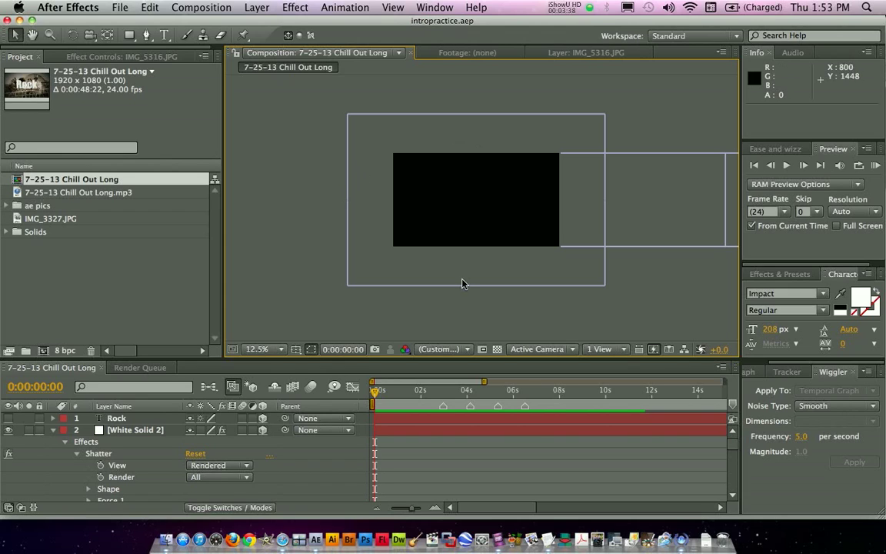
pyautogui.moveTo(376, 135)
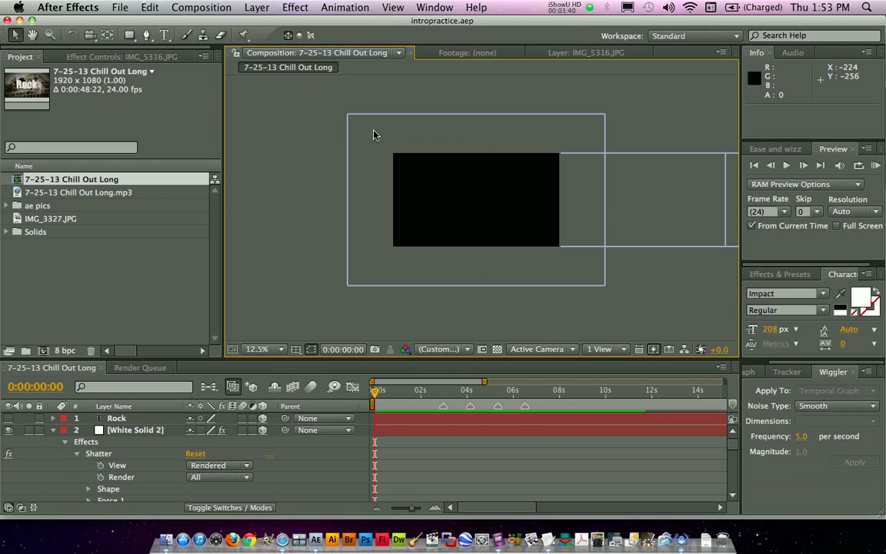
pyautogui.moveTo(314, 161)
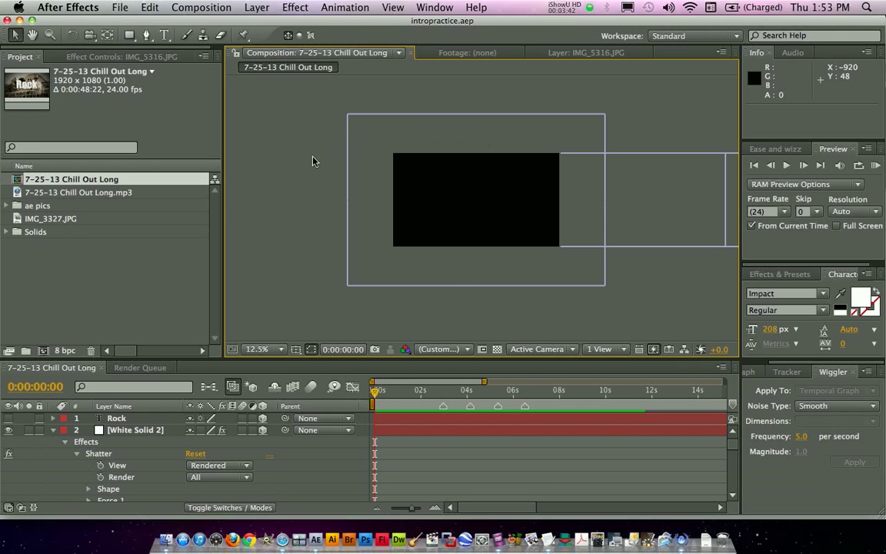